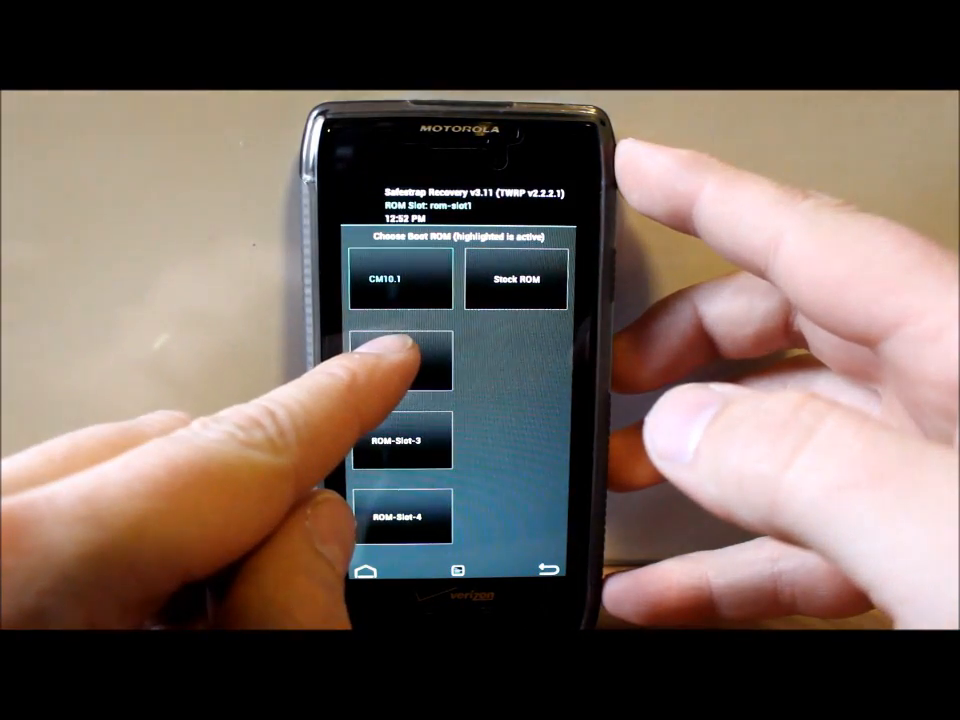
Step: Make ROM slot 2 the active boot slot and bring up its nickname entry
{"action": "left_click", "coordinate": [400, 370]}
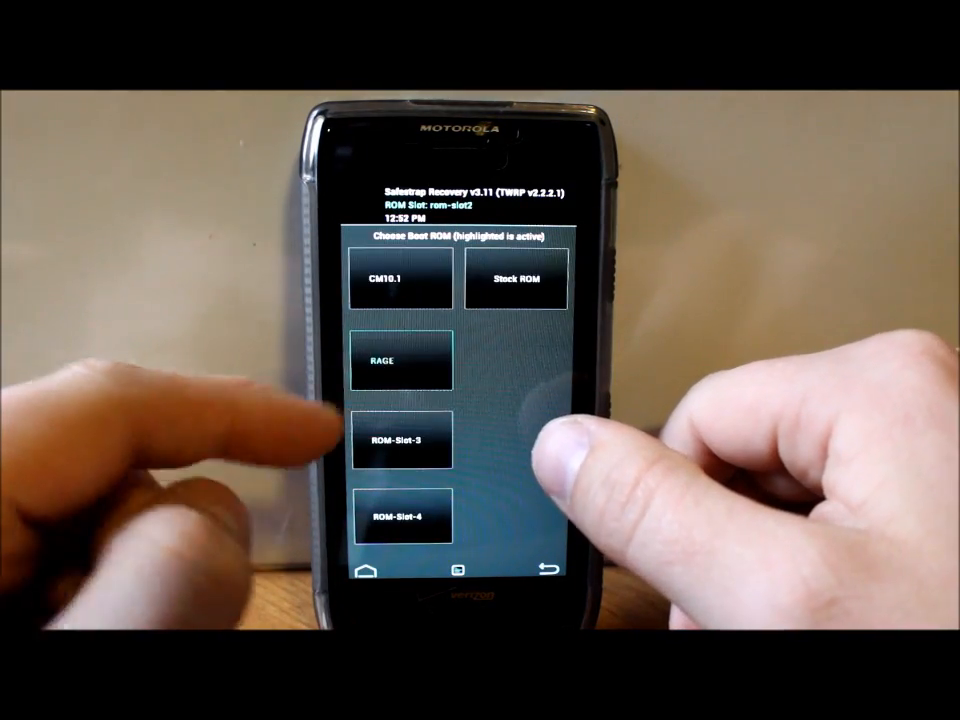
{"action": "left_click", "coordinate": [398, 360]}
{"action": "type", "text": "sw"}
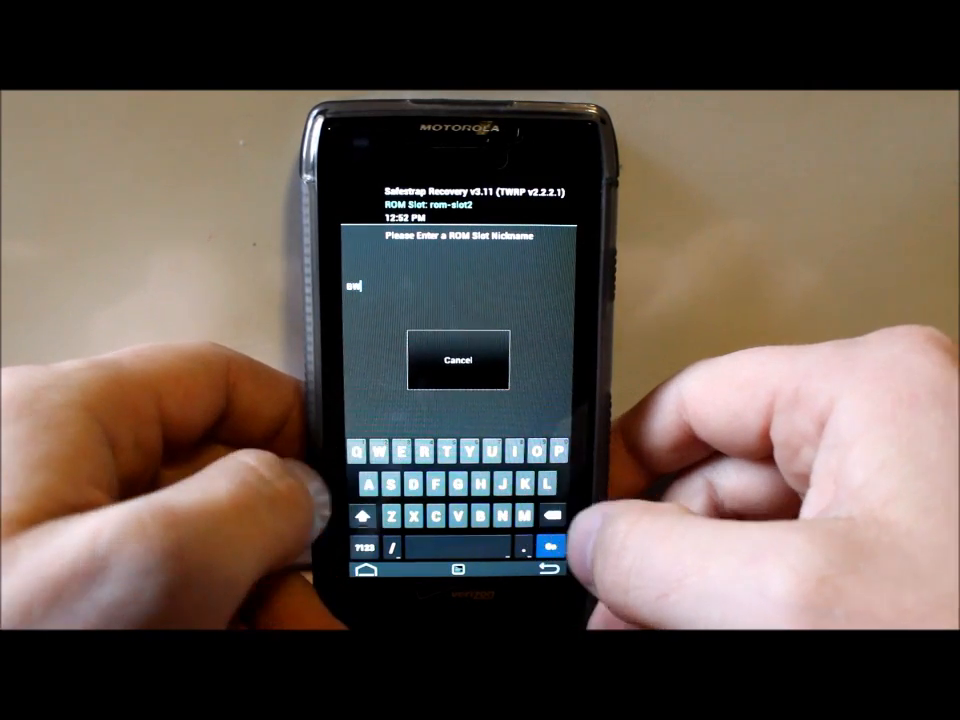
Step: Enter a nickname for ROM slot 2
{"action": "left_click", "coordinate": [546, 548]}
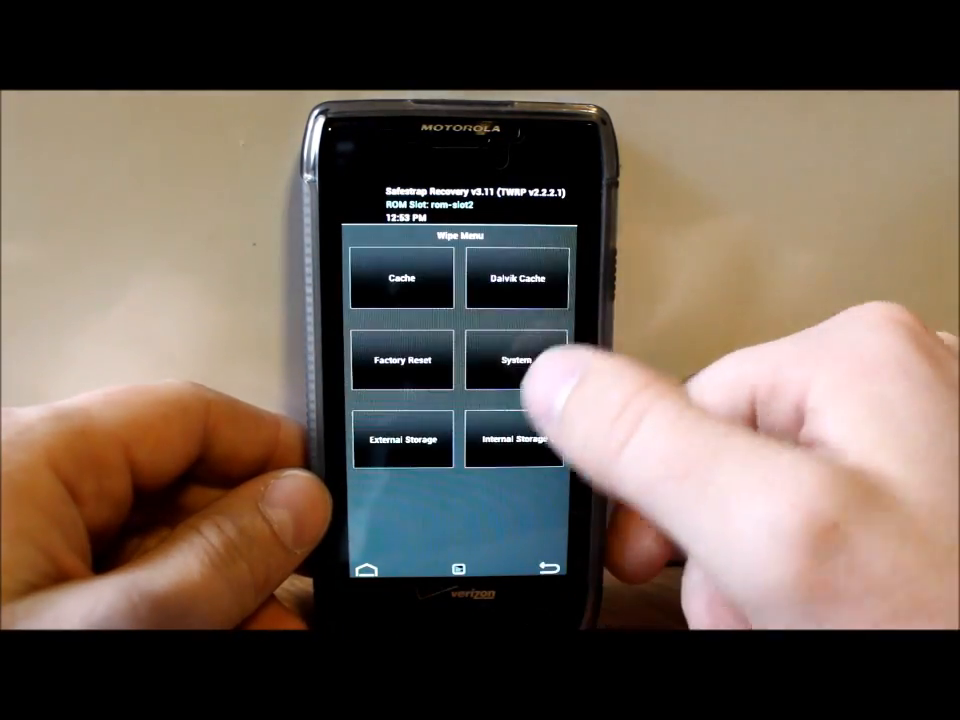
Step: Factory reset slot 2's data and queue the Black Widow ROM zip from Download for install
{"action": "left_click", "coordinate": [516, 276]}
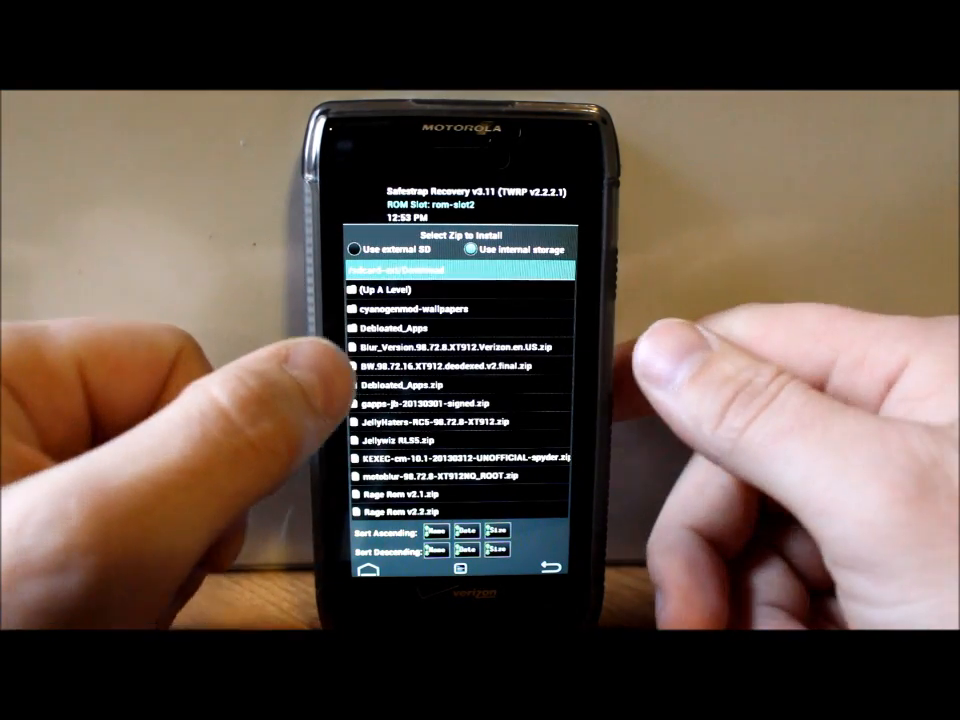
{"action": "left_click", "coordinate": [448, 364]}
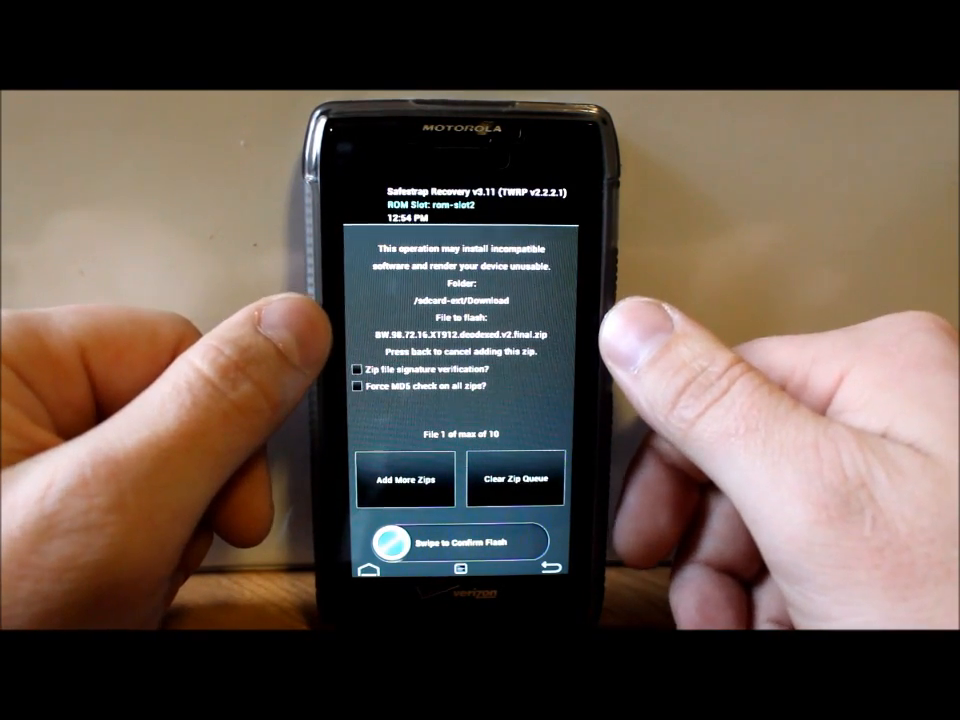
Step: Confirm the flash so the Black Widow ROM zip installs onto slot 2
{"action": "left_click_drag", "start_coordinate": [384, 542], "coordinate": [540, 542]}
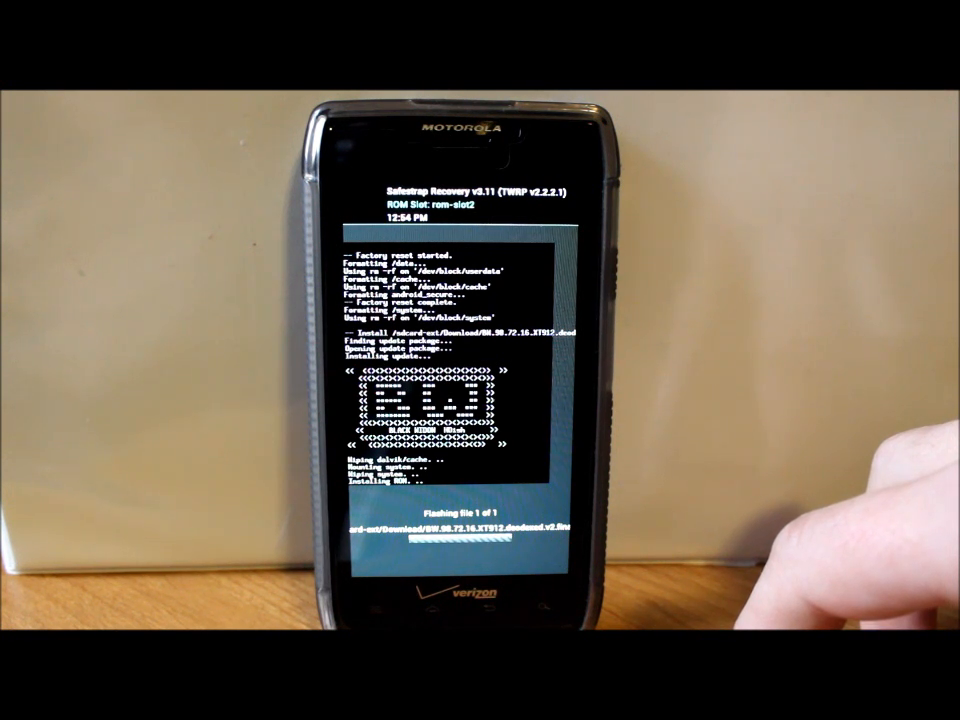
{"action": "mouse_move", "coordinate": [780, 500]}
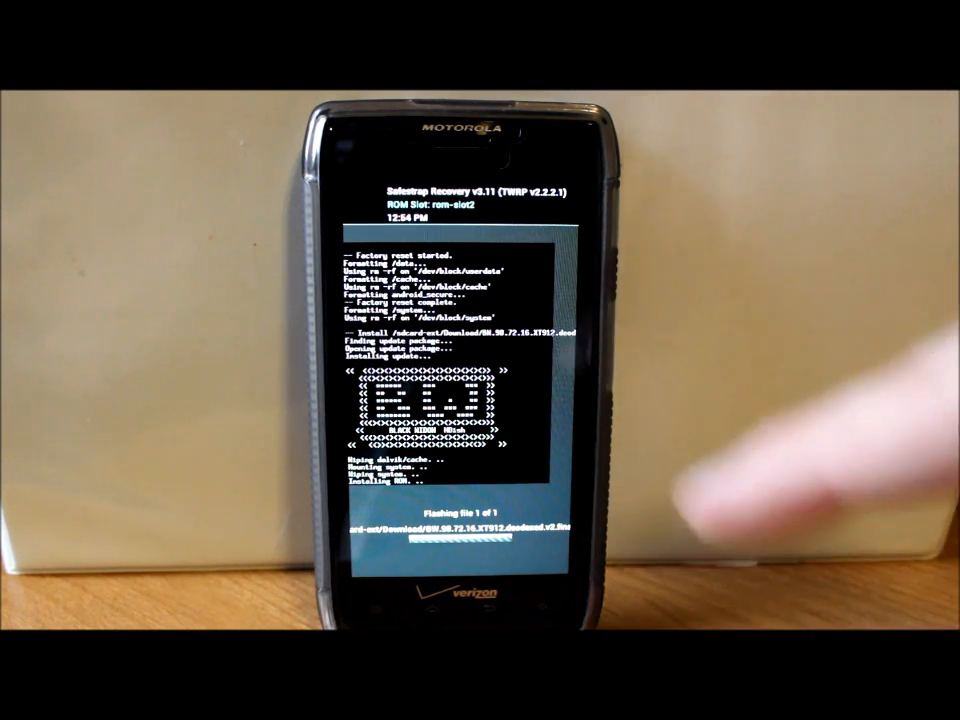